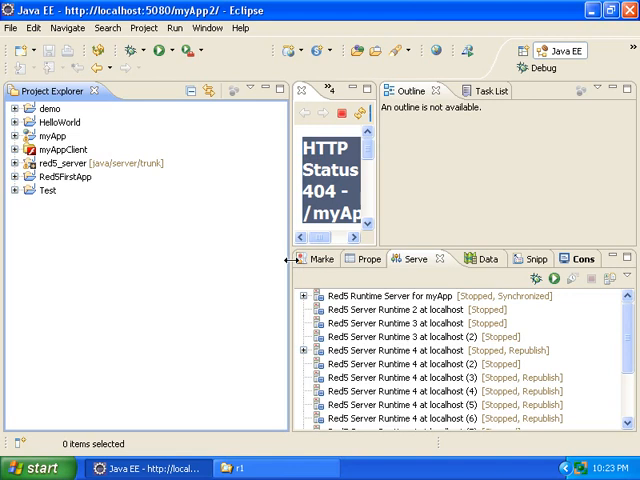
mouse_move(43, 255)
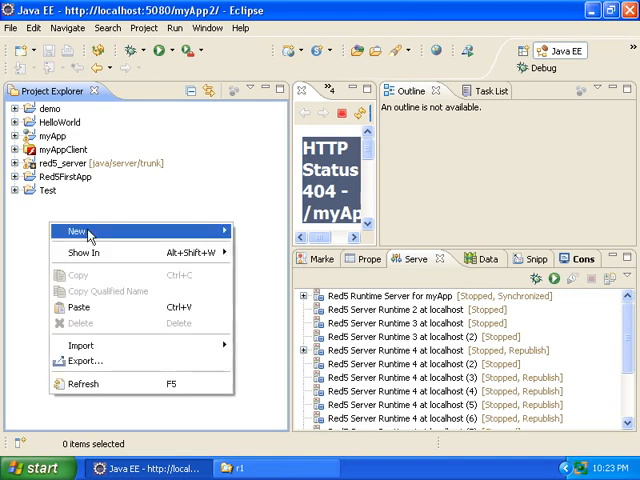
Step: Start a new Dynamic Web Project named newApp targeting Red5 Server Runtime 4
click(72, 229)
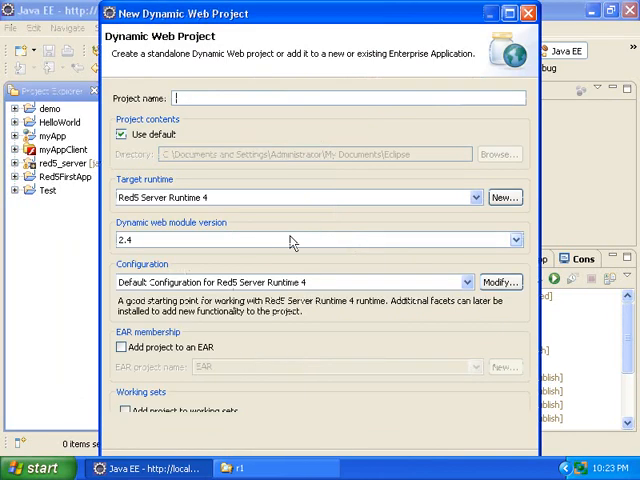
text(new)
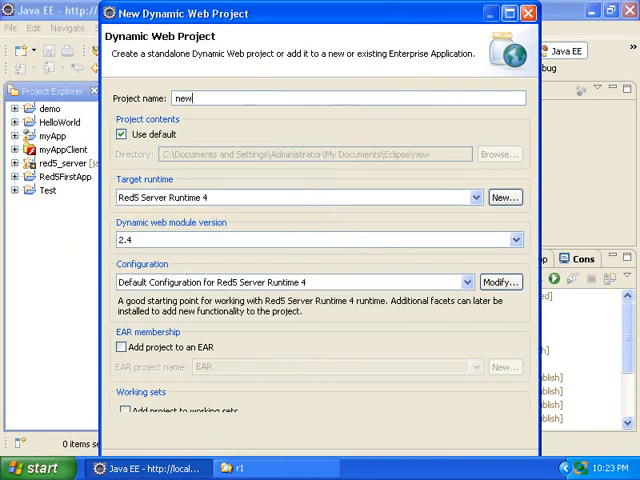
text(App)
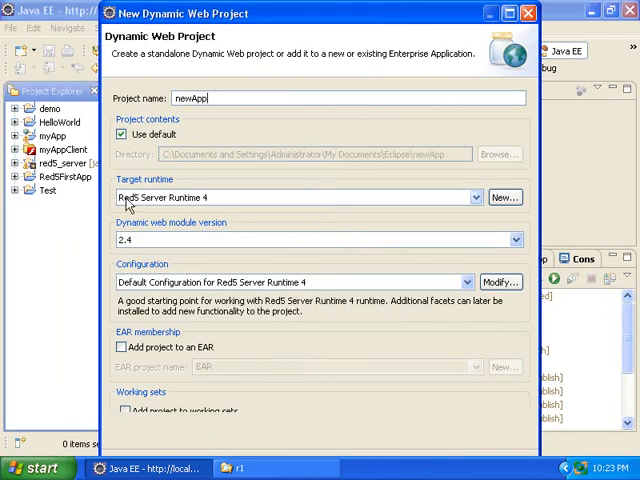
mouse_move(198, 205)
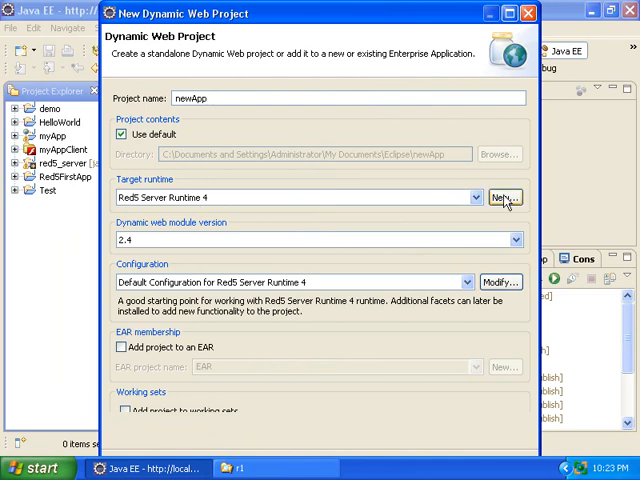
Step: Define a Red5 Server Runtime using jre6 and directory red5_server\dist\r1
click(505, 197)
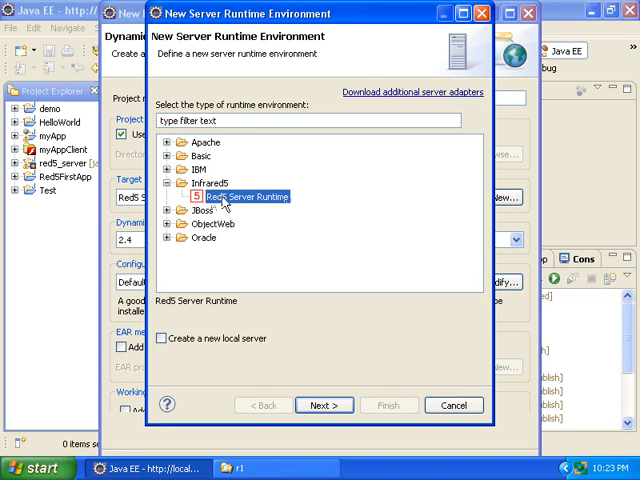
mouse_move(318, 333)
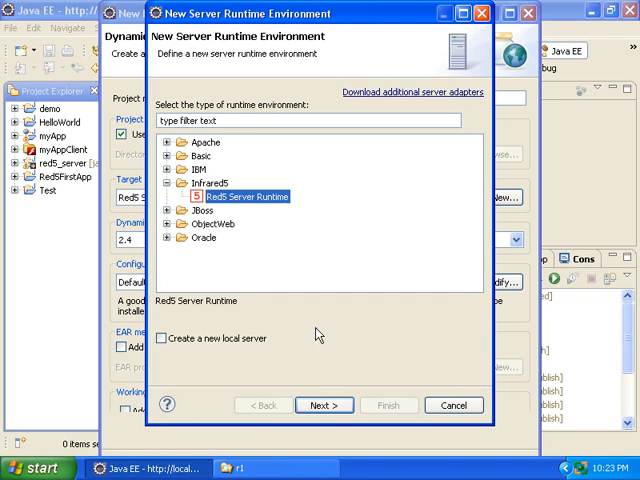
click(324, 405)
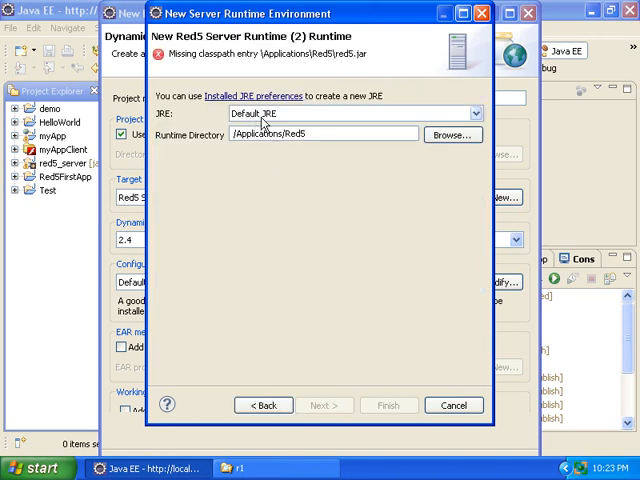
click(474, 113)
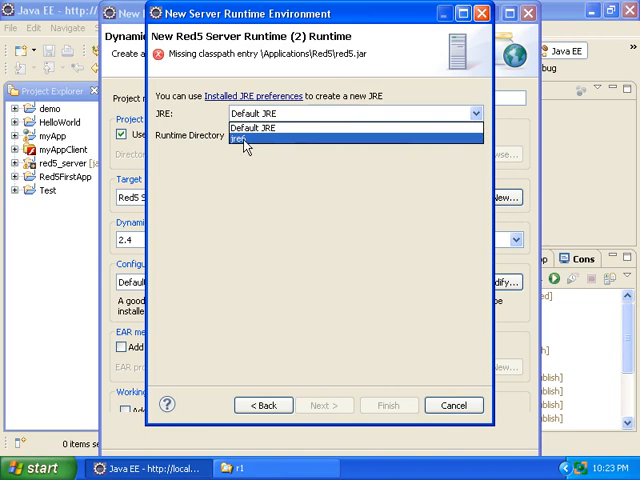
click(245, 144)
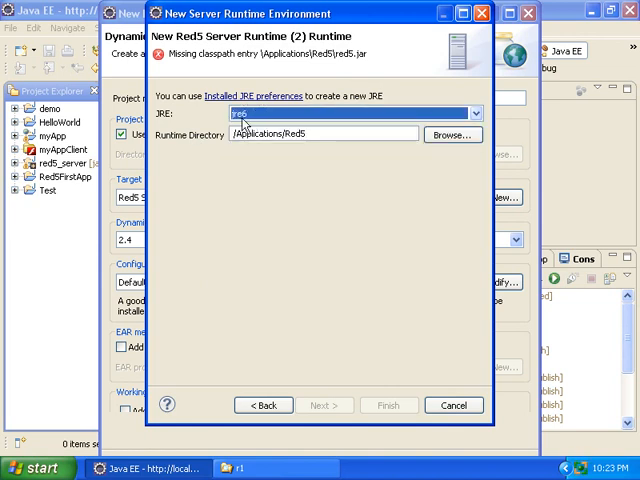
click(475, 113)
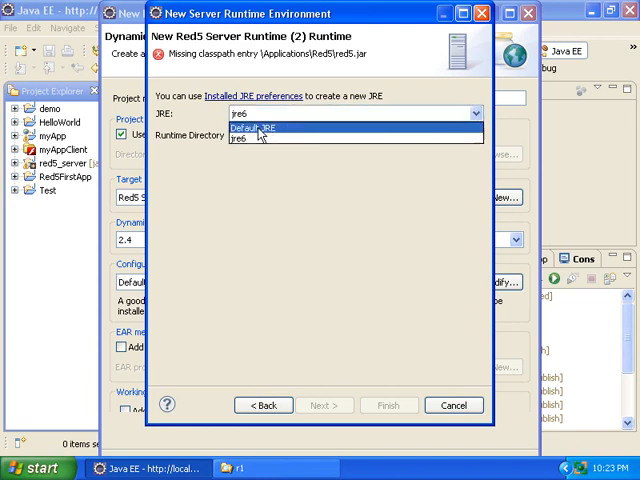
click(260, 126)
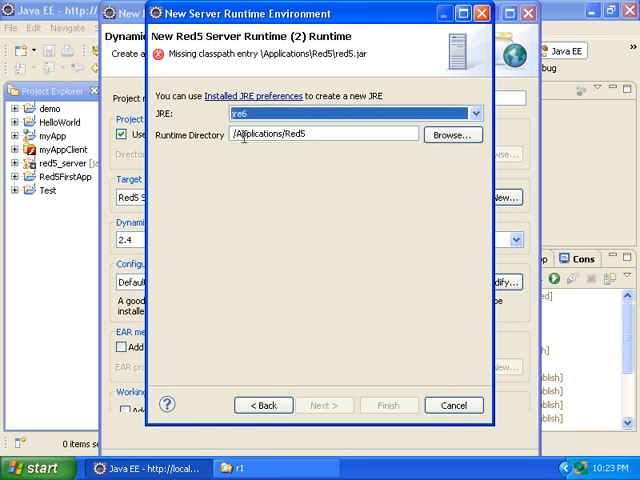
triple_click(320, 134)
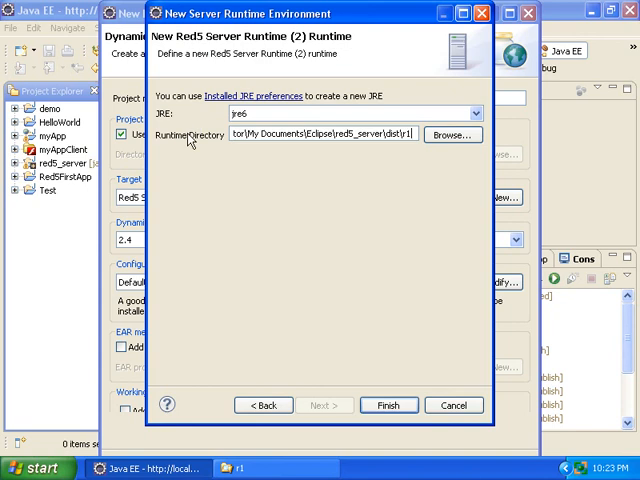
click(389, 405)
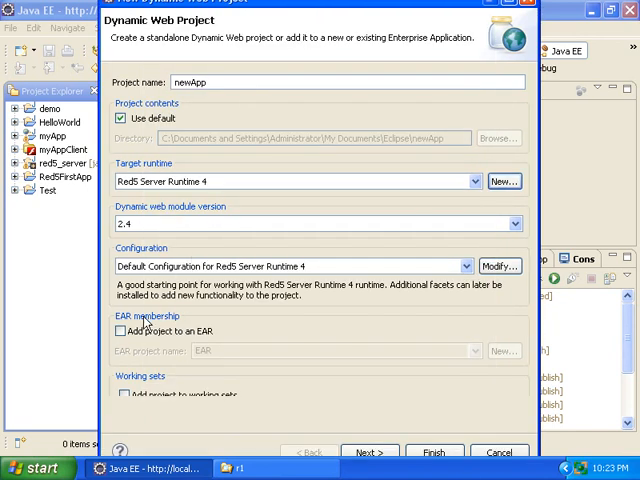
Step: Enable the Red5 Application Generation facet, finish newApp, and accept the default Flex SDK
click(500, 265)
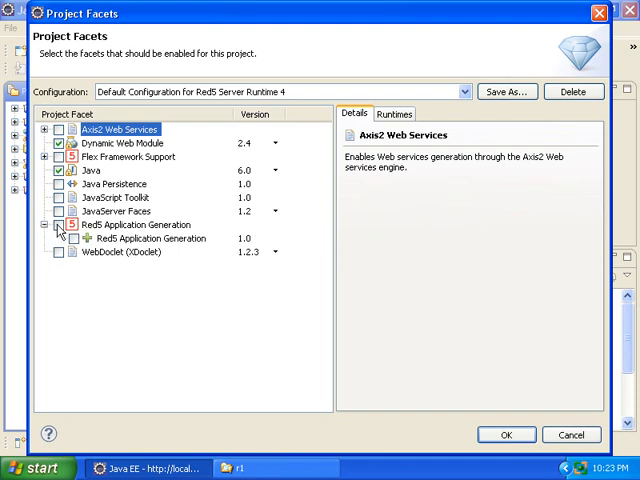
click(393, 113)
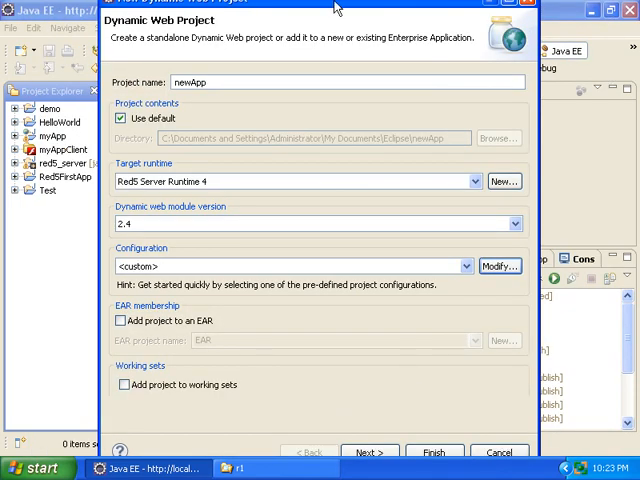
click(368, 452)
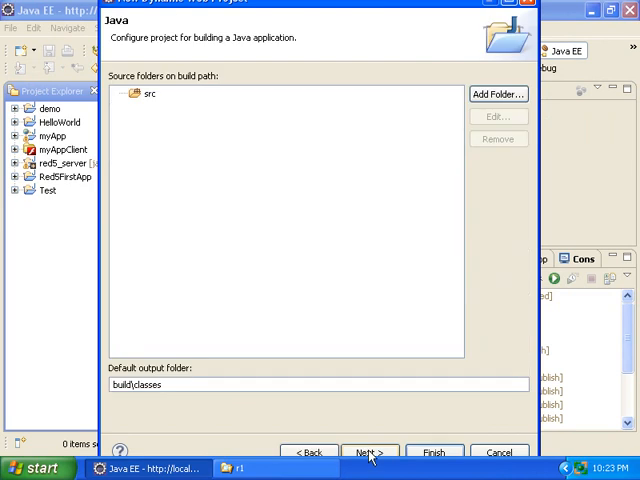
click(368, 452)
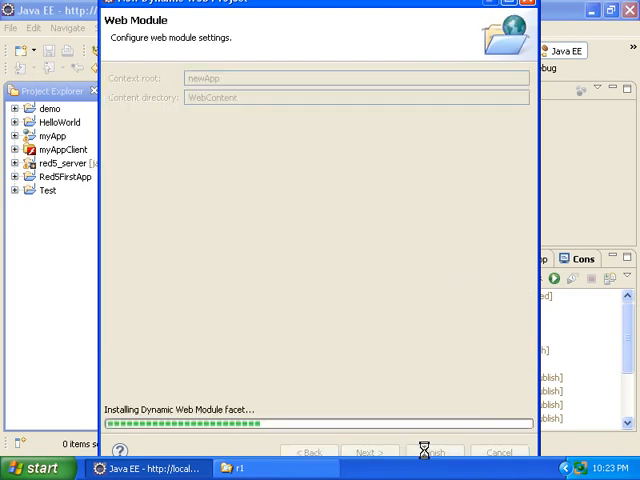
click(432, 452)
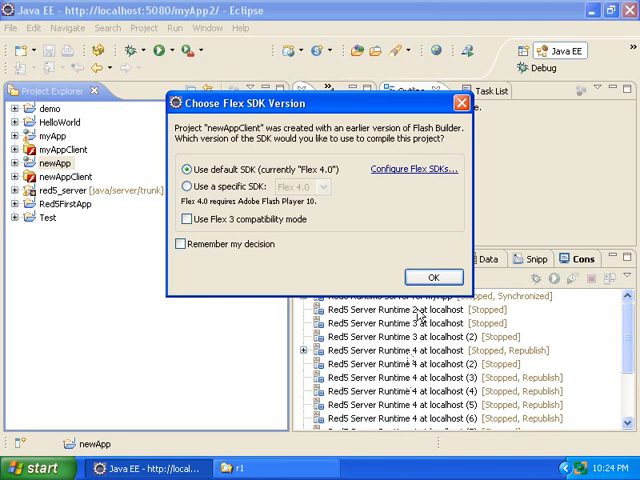
click(433, 277)
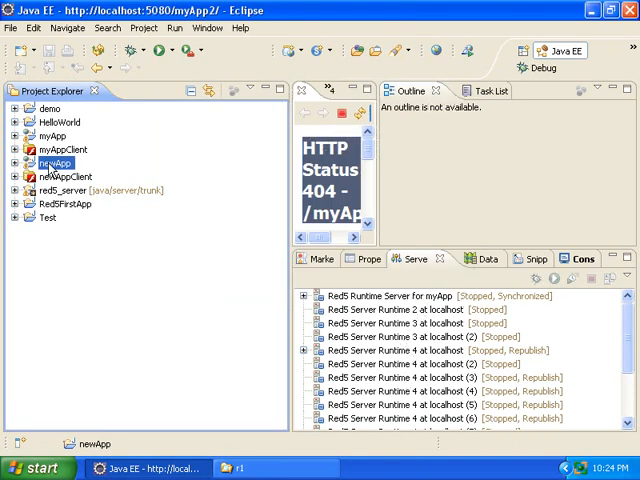
Step: Run newApp on a new server 'Red5 Server Runtime for newApp' using Runtime 4
right_click(51, 163)
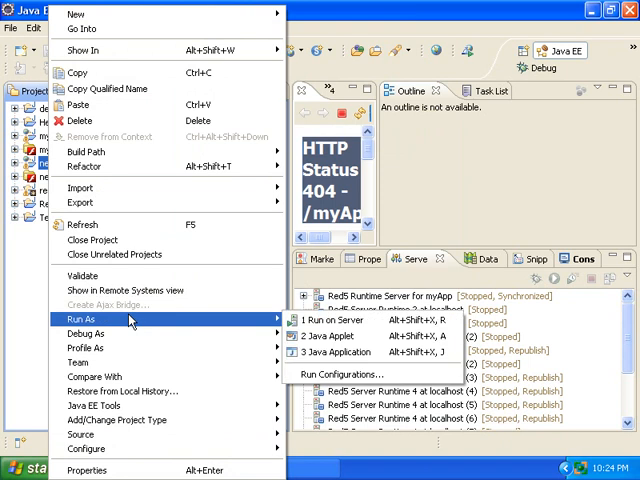
click(327, 320)
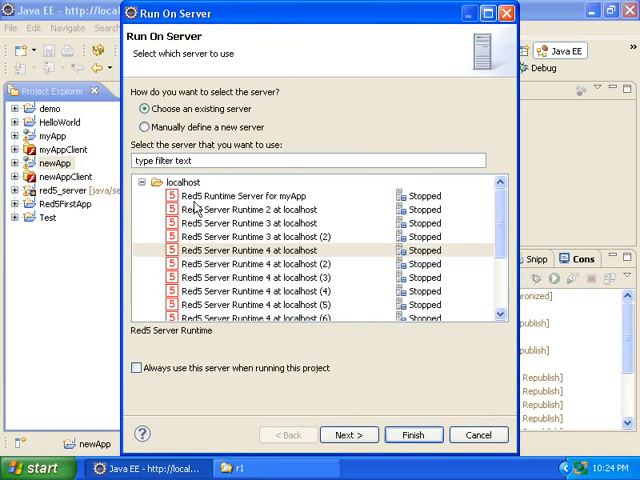
scroll(down, 3)
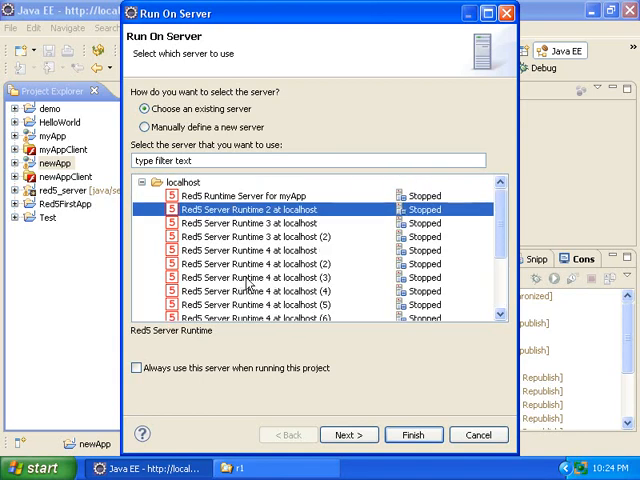
click(140, 127)
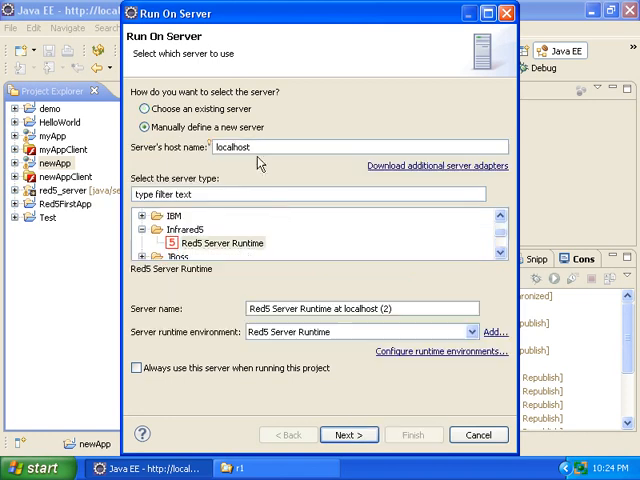
mouse_move(405, 330)
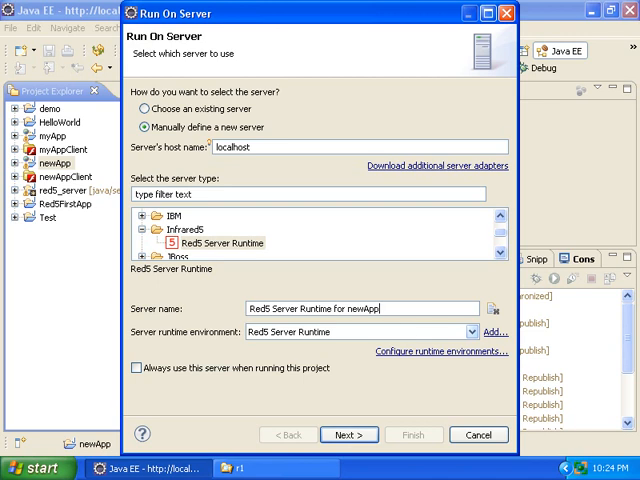
click(471, 332)
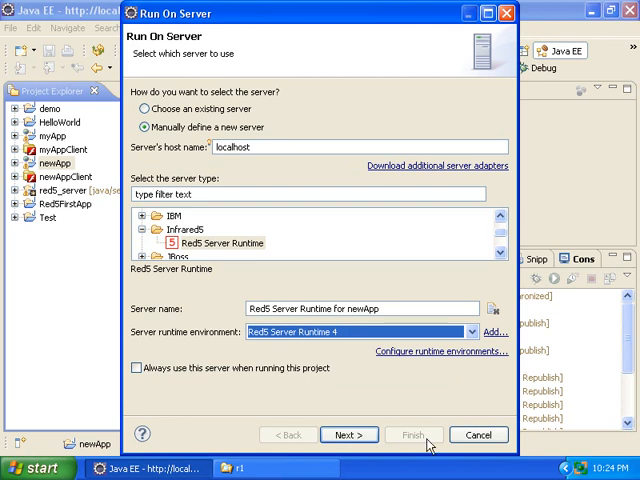
click(349, 434)
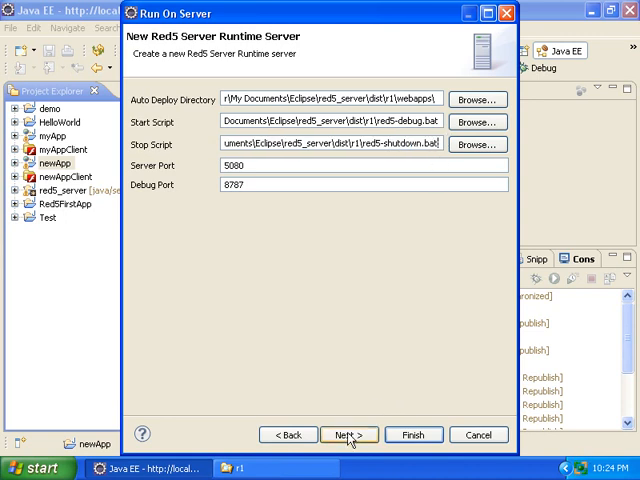
Step: Finish the server wizard with newApp deployed and check the Servers view
click(348, 434)
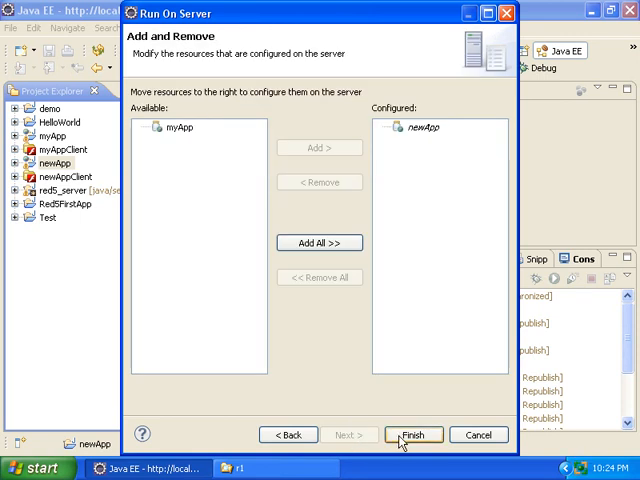
click(413, 434)
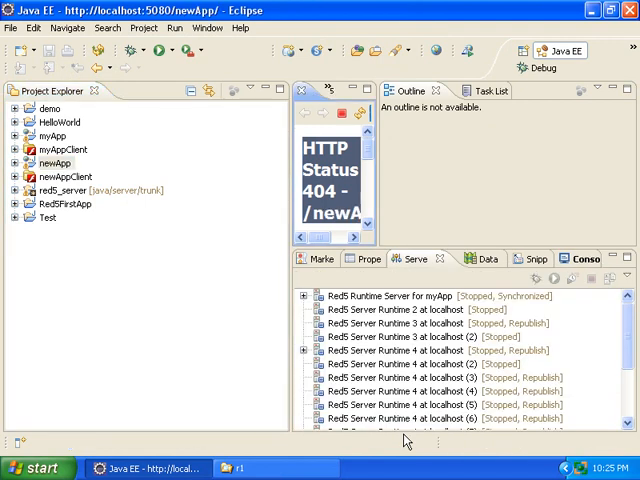
scroll(down, 3)
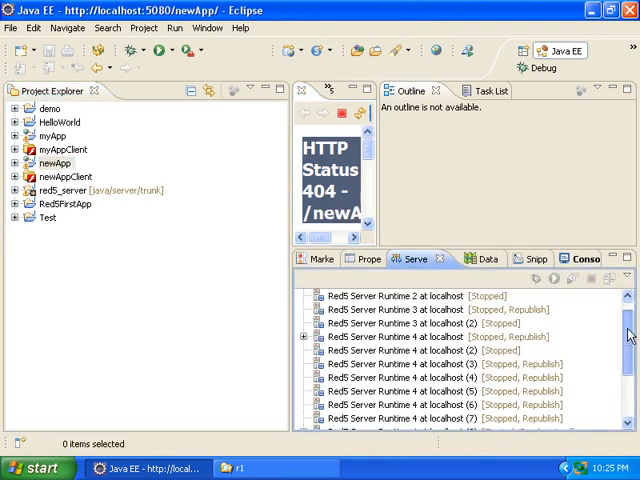
scroll(down, 3)
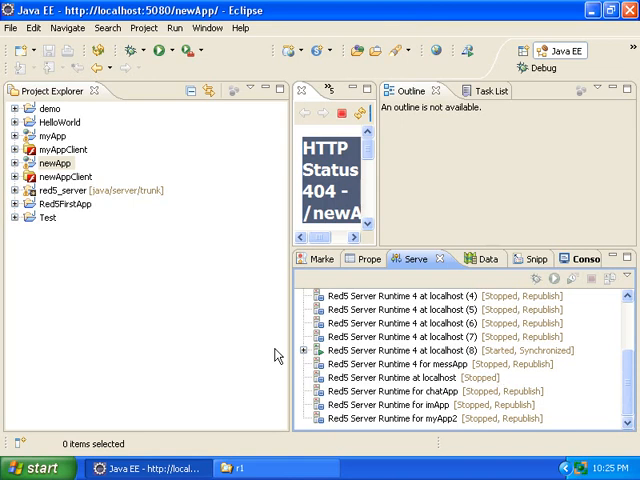
Step: Launch newAppClient, dismiss the Unsuccessful Connection message, and close Internet Explorer
click(24, 175)
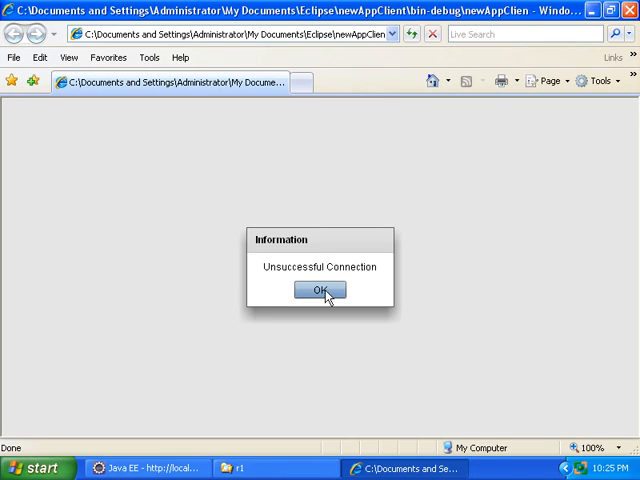
click(320, 290)
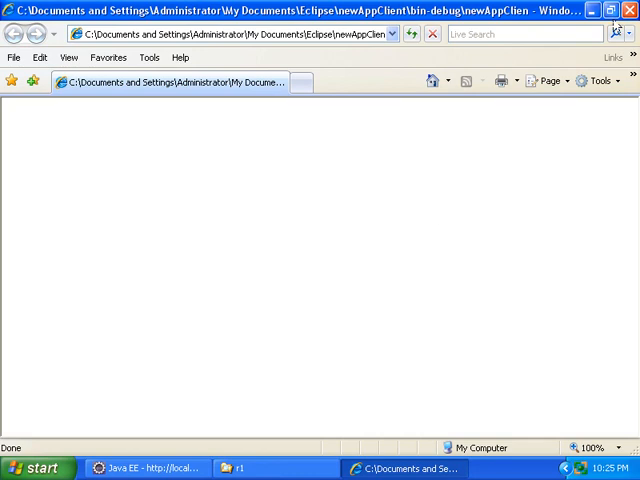
click(150, 467)
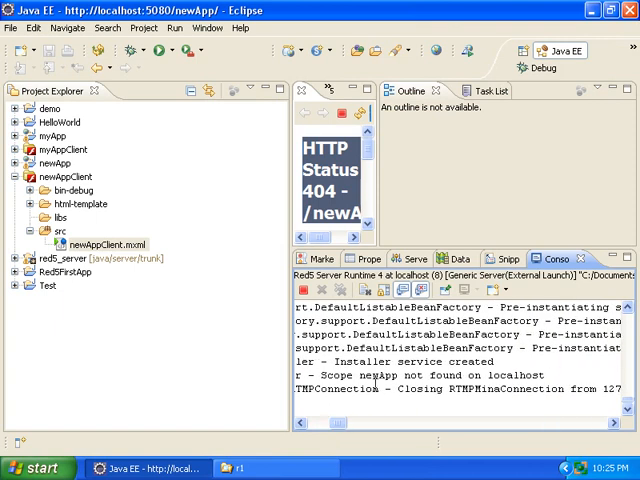
Step: Inspect the 'scope newApp not found' console error and stop the Red5 Runtime 4 server (8)
double_click(378, 375)
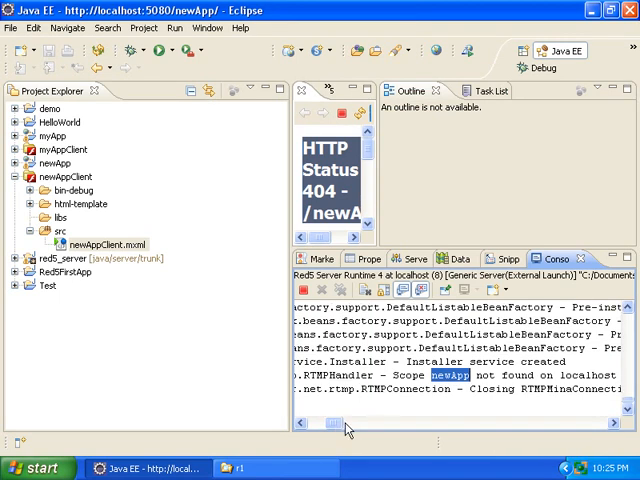
scroll(right, 3)
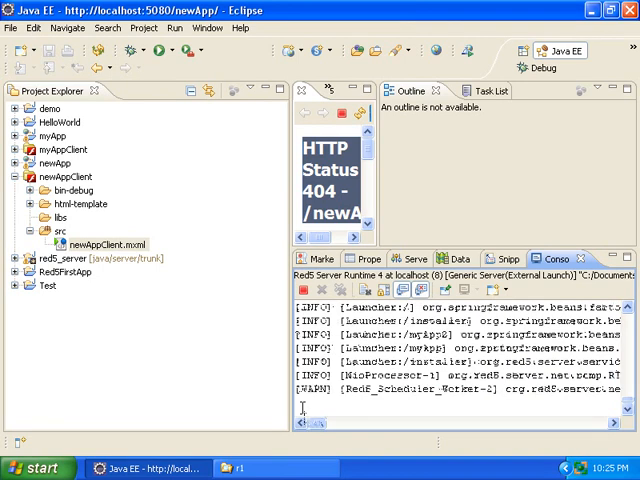
click(413, 259)
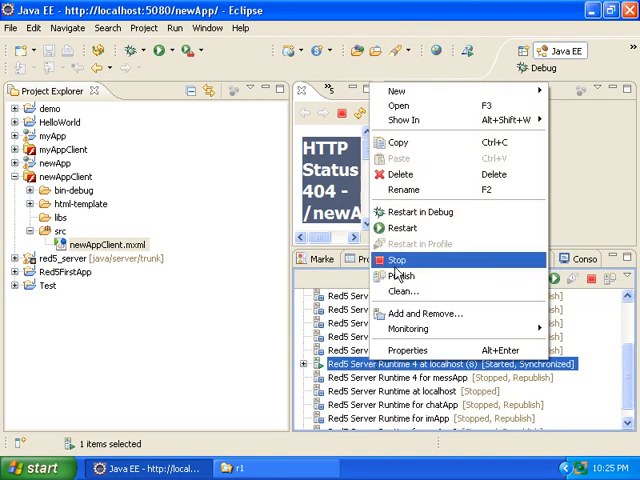
click(398, 261)
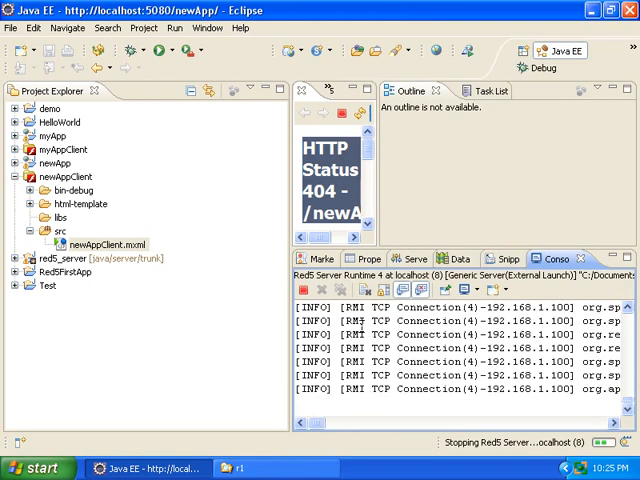
click(14, 163)
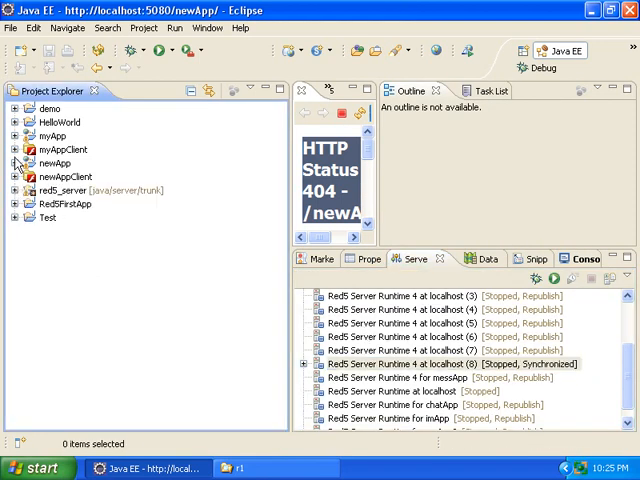
Step: Expand the myApp project and right-click myAppClient.mxml for its run options
click(16, 135)
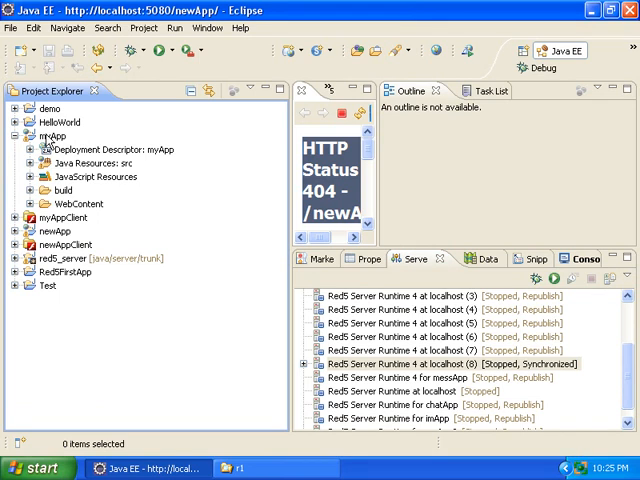
right_click(45, 135)
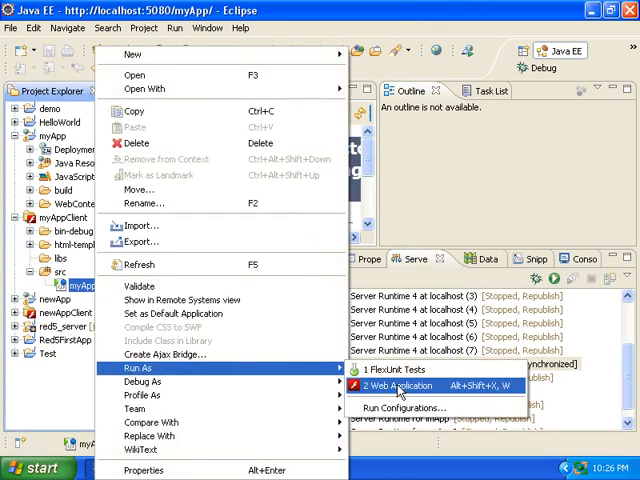
Step: Run myAppClient as a web application, allow active content, confirm Successful Connection, then collapse myApp
click(398, 385)
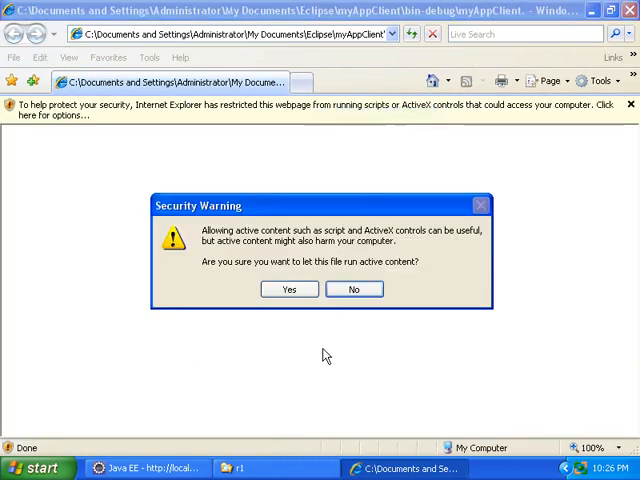
click(288, 289)
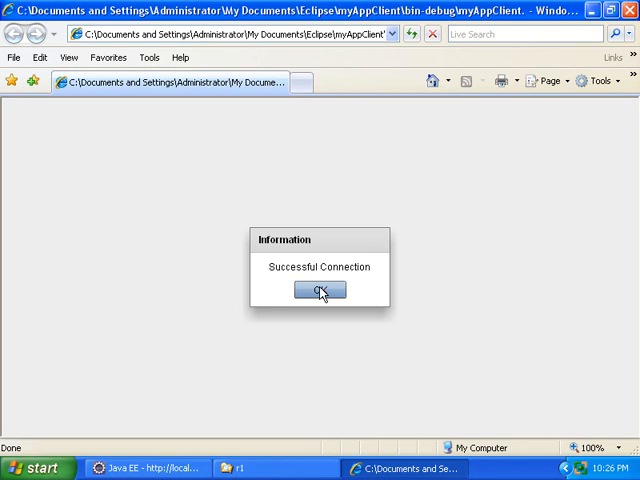
click(320, 291)
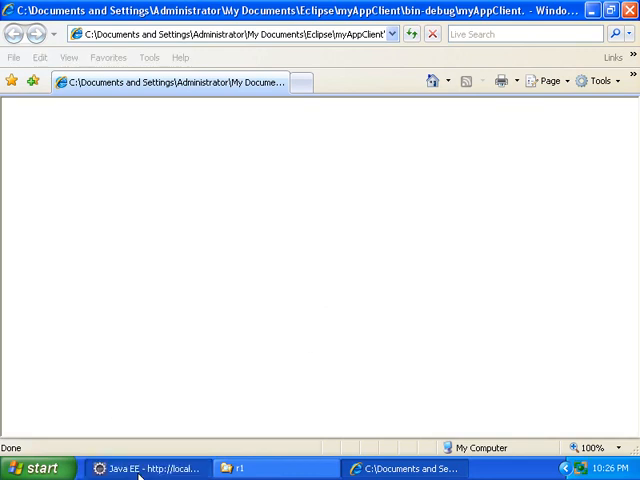
click(155, 468)
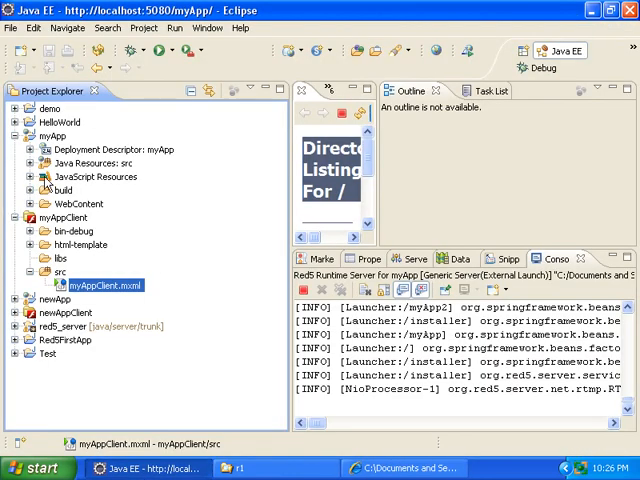
click(17, 135)
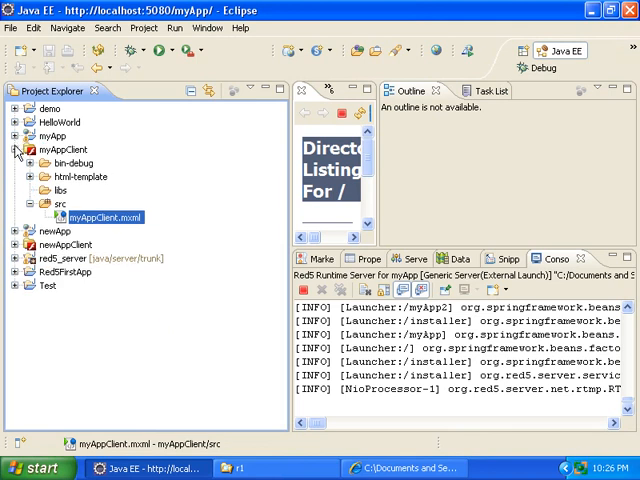